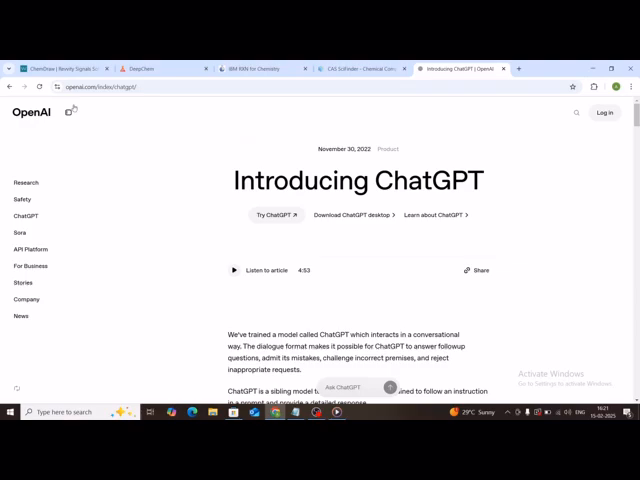
Review the ChemDraw product page on Revvity Signals and collapse its AI promotion panel
left_click(62, 68)
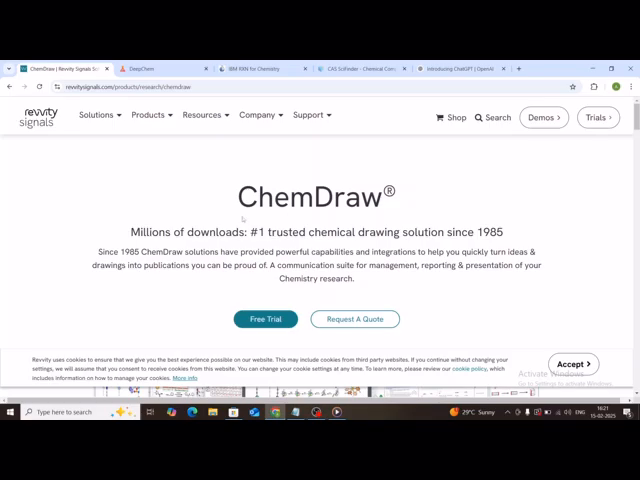
mouse_move(244, 218)
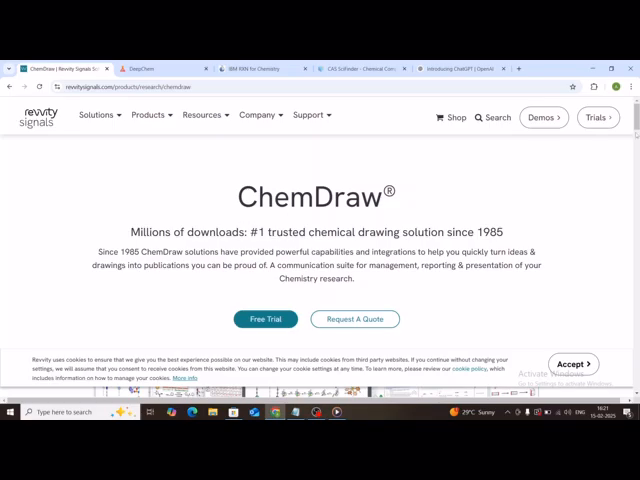
scroll("down", 3)
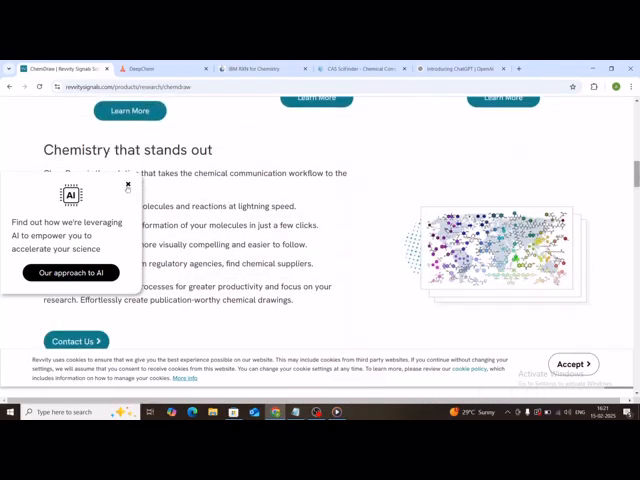
left_click(128, 186)
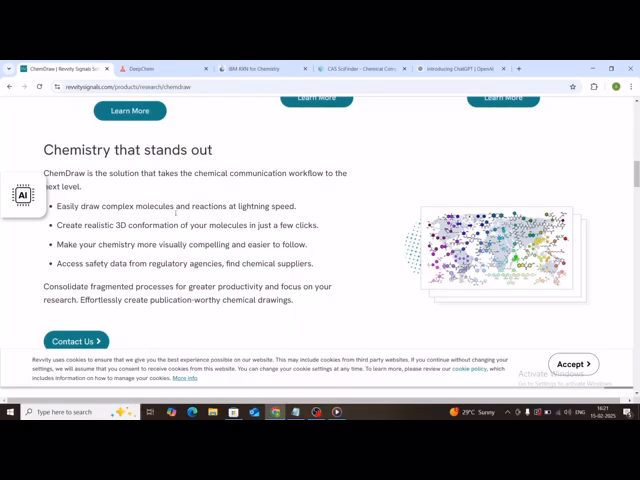
mouse_move(352, 230)
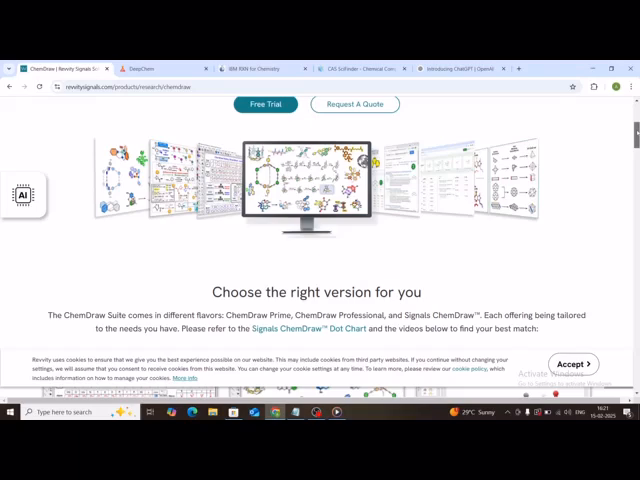
scroll("up", 3)
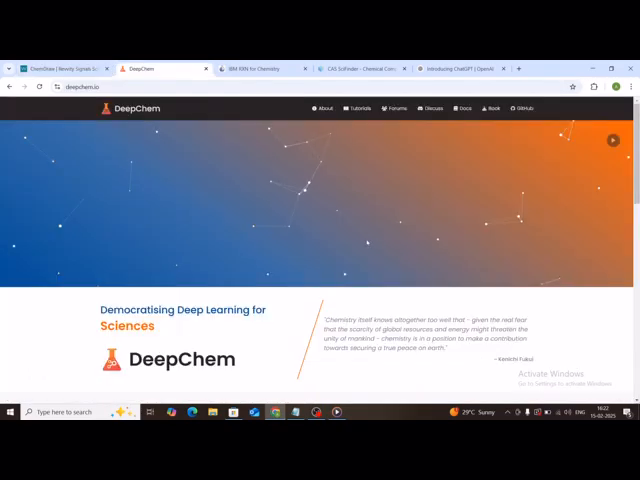
Browse the DeepChem homepage down to its Explore section, then move to the CAS SciFinder page
scroll("down", 3)
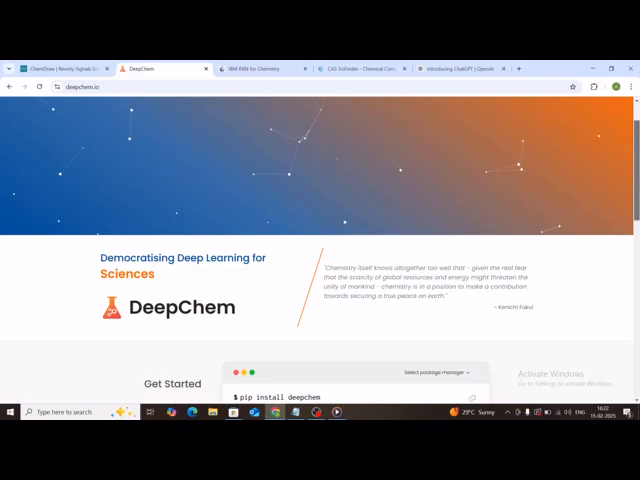
scroll("down", 3)
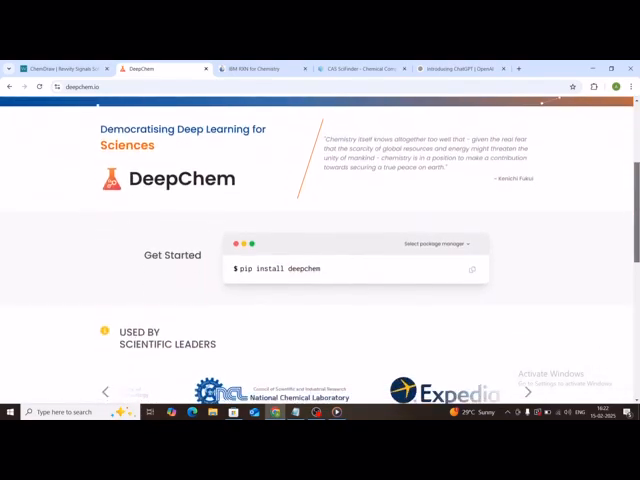
scroll("down", 3)
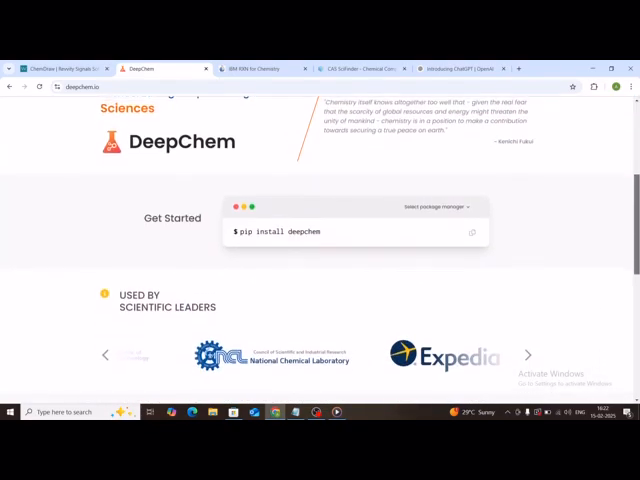
scroll("down", 3)
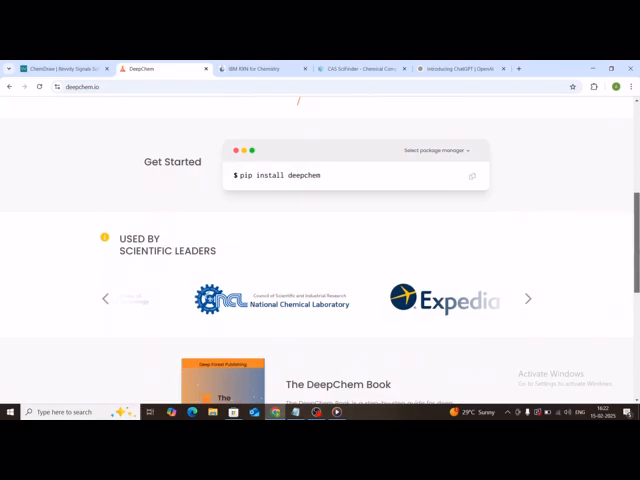
scroll("down", 3)
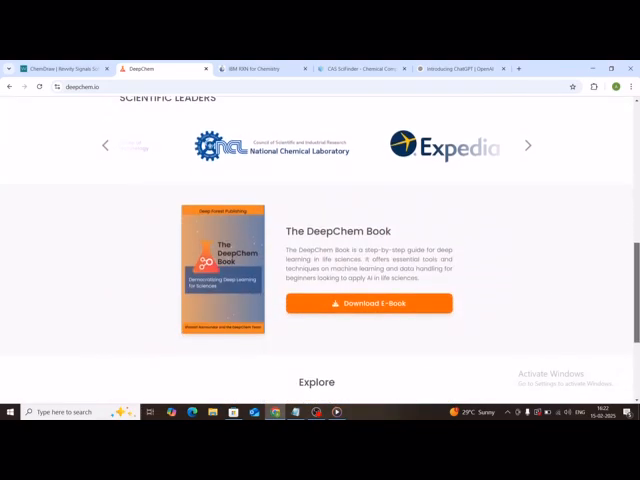
scroll("down", 3)
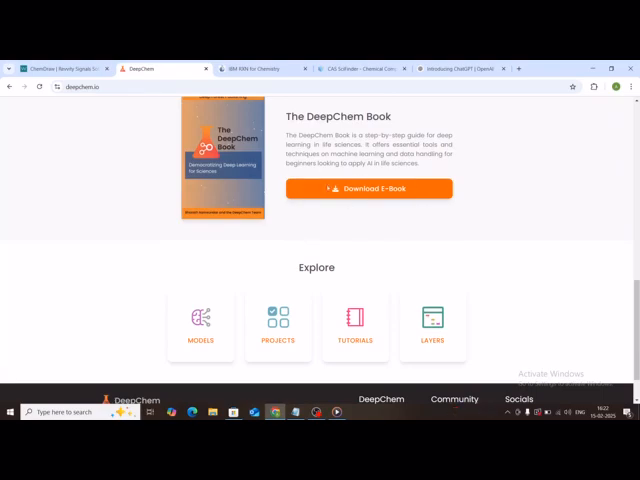
mouse_move(518, 176)
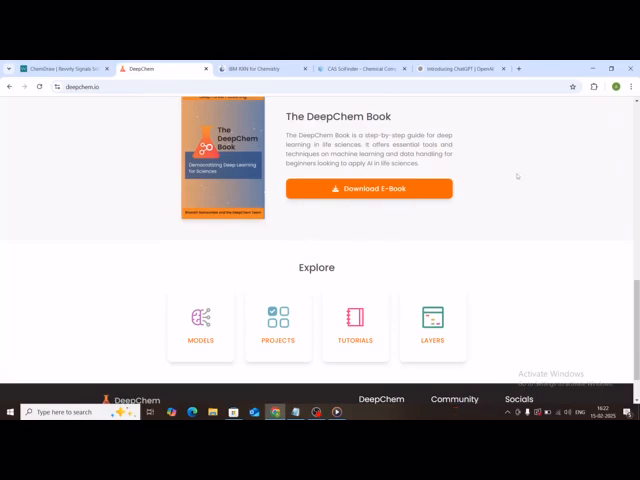
scroll("up", 3)
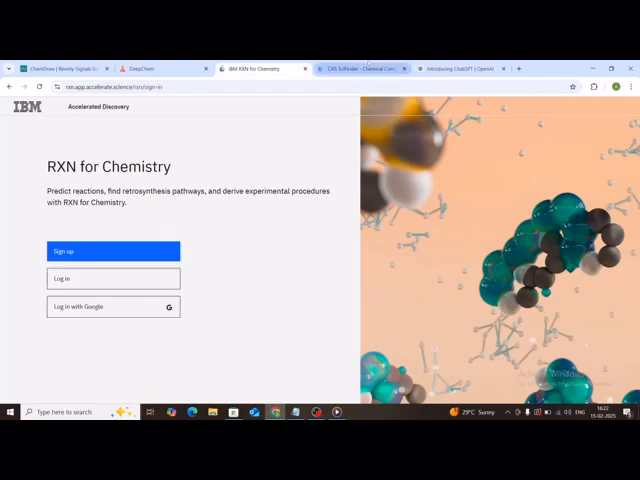
left_click(368, 68)
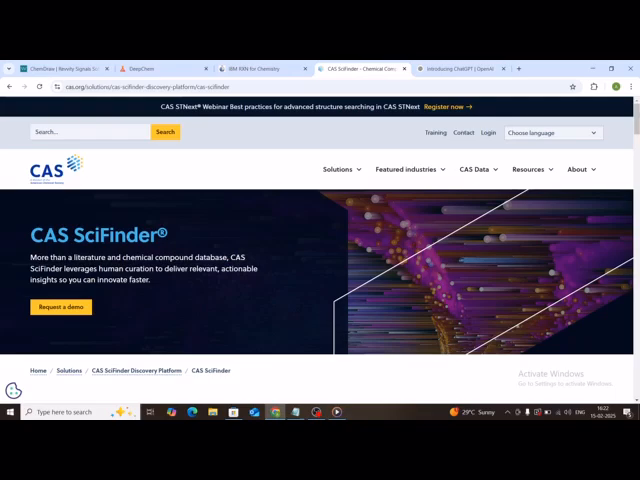
Run a SciFinder site search for 'carbon', then move to OpenAI's Introducing ChatGPT page
scroll("down", 3)
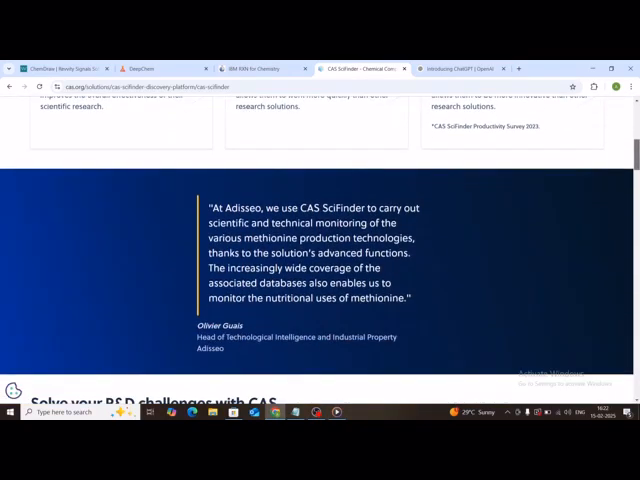
scroll("up", 3)
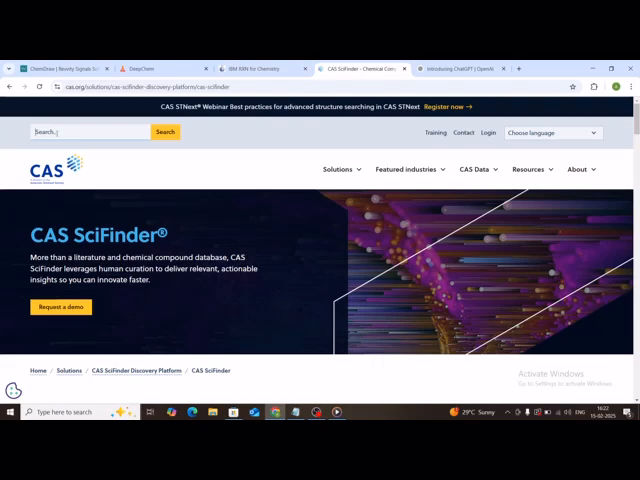
type("carbon tetrachloride")
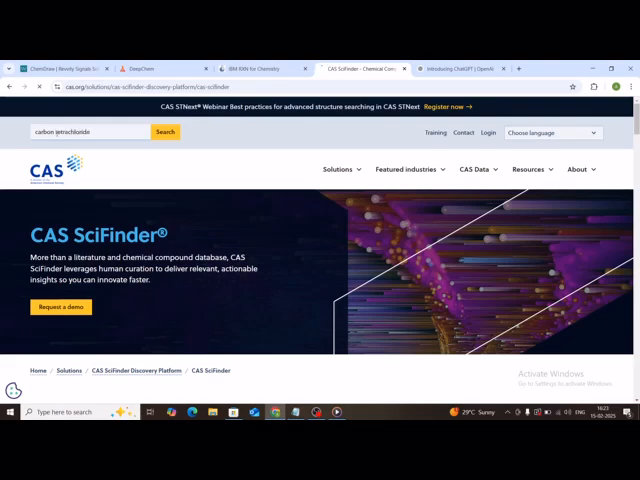
left_click(164, 132)
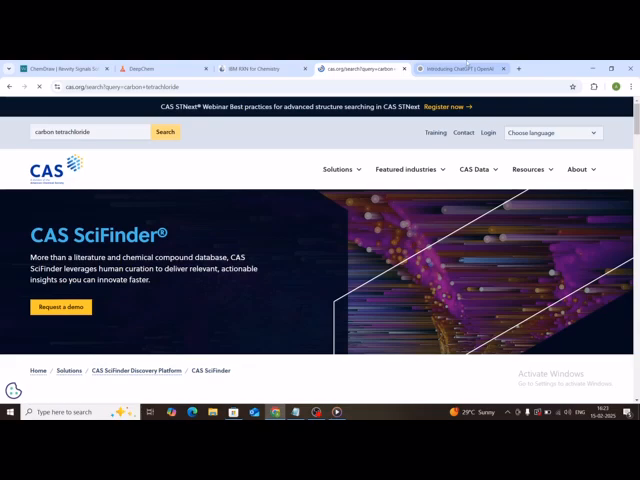
left_click(456, 68)
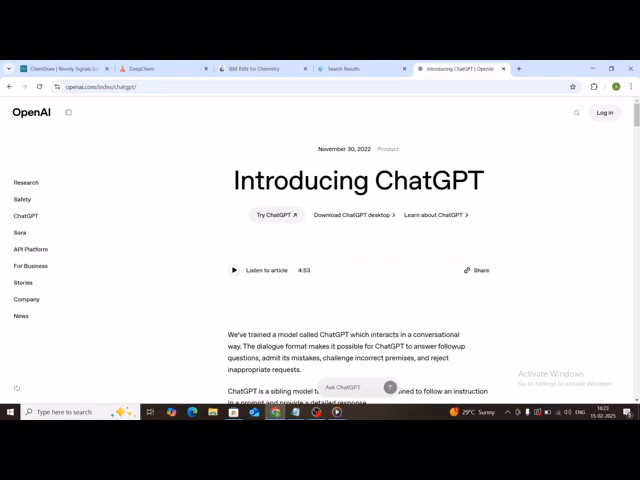
scroll("down", 3)
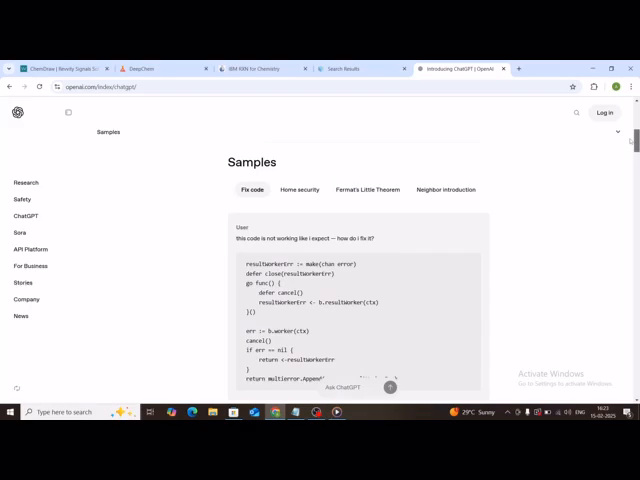
scroll("down", 3)
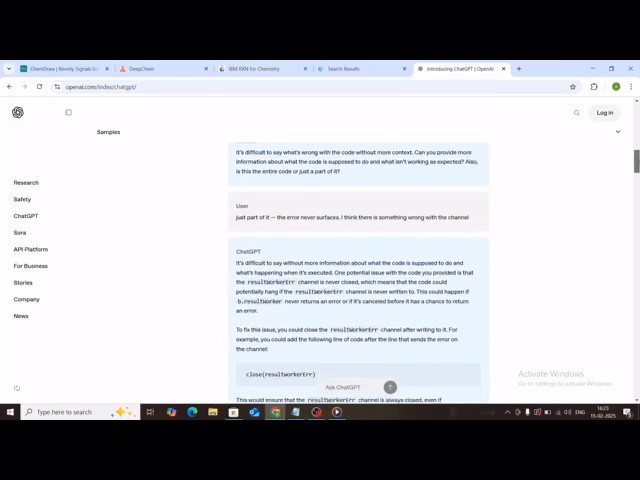
scroll("down", 3)
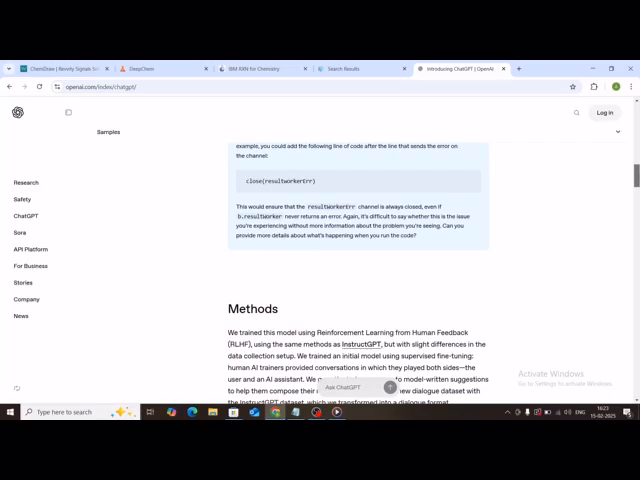
scroll("up", 3)
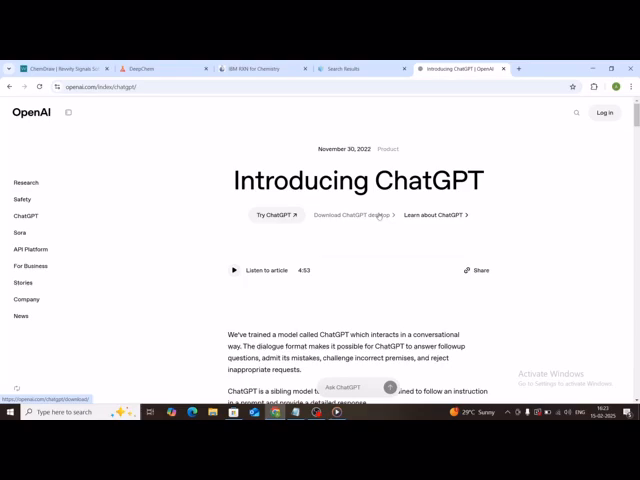
Bring up the Download ChatGPT page showing the For Mobile and For Desktop app options
left_click(340, 214)
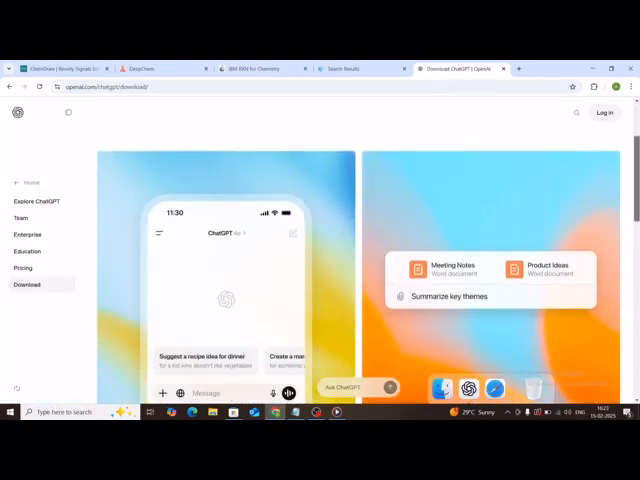
scroll("down", 3)
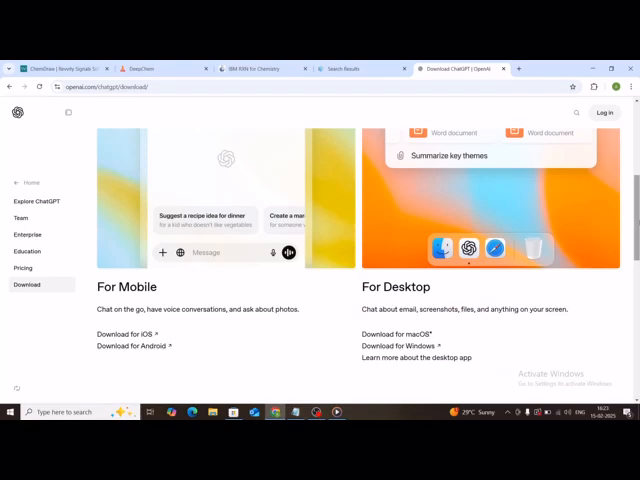